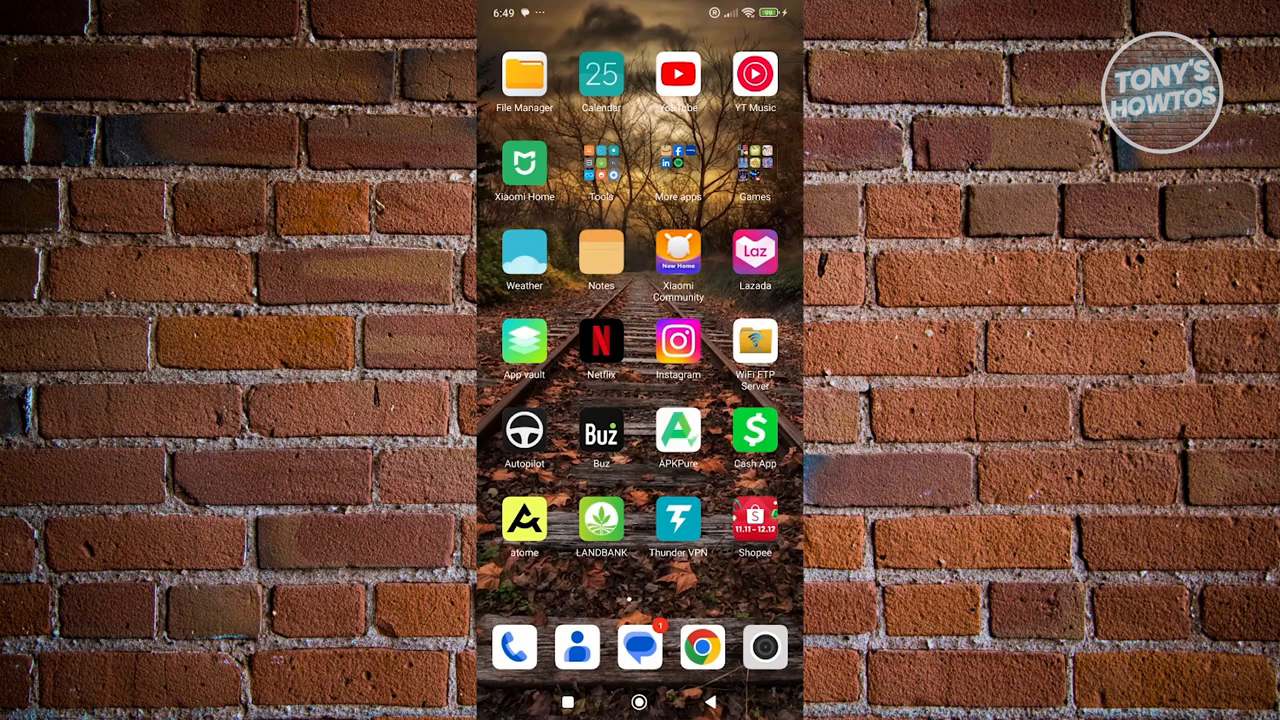
- Launch Instagram, go to your profile and reach Settings and activity scrolled to the login options
left_click(678, 344)
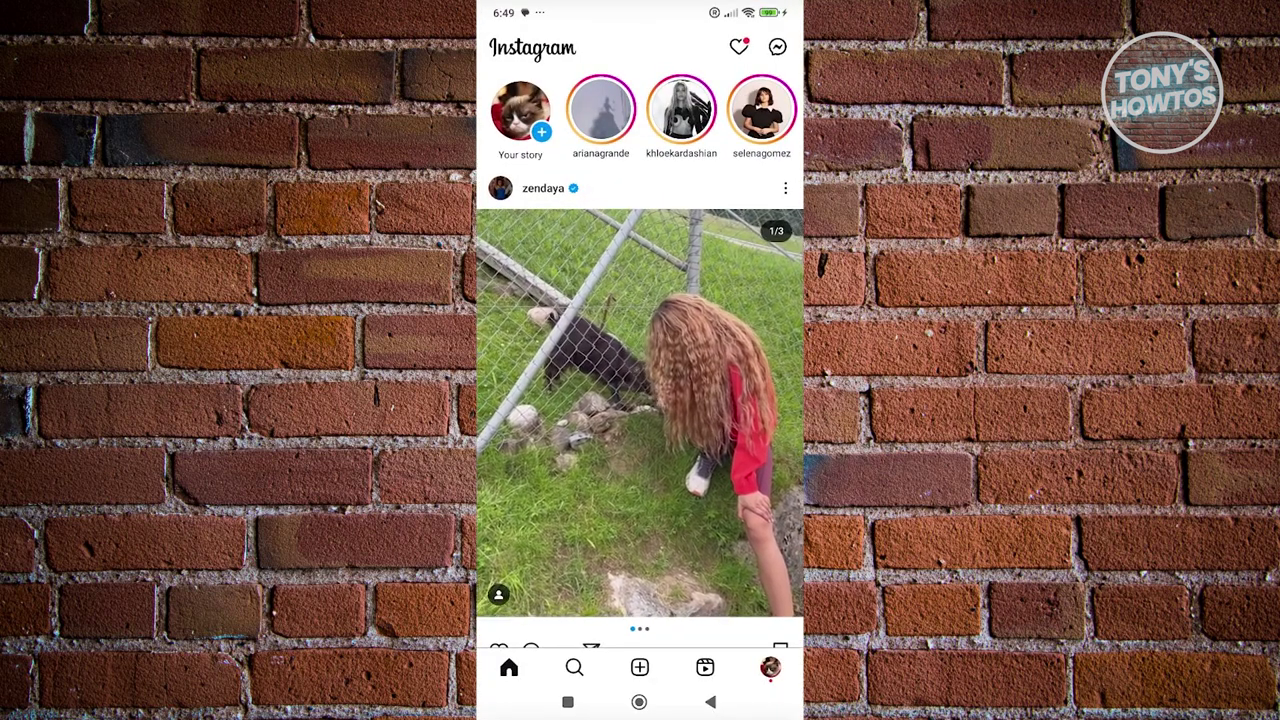
left_click(768, 668)
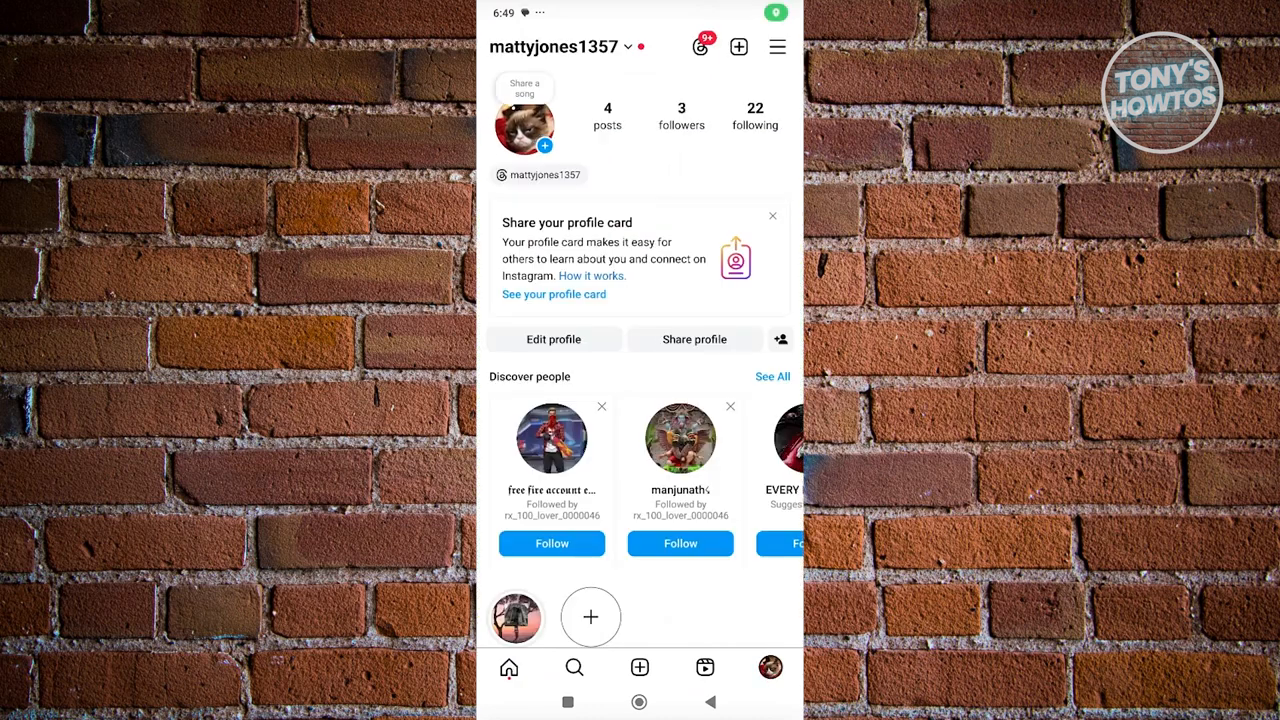
left_click(776, 46)
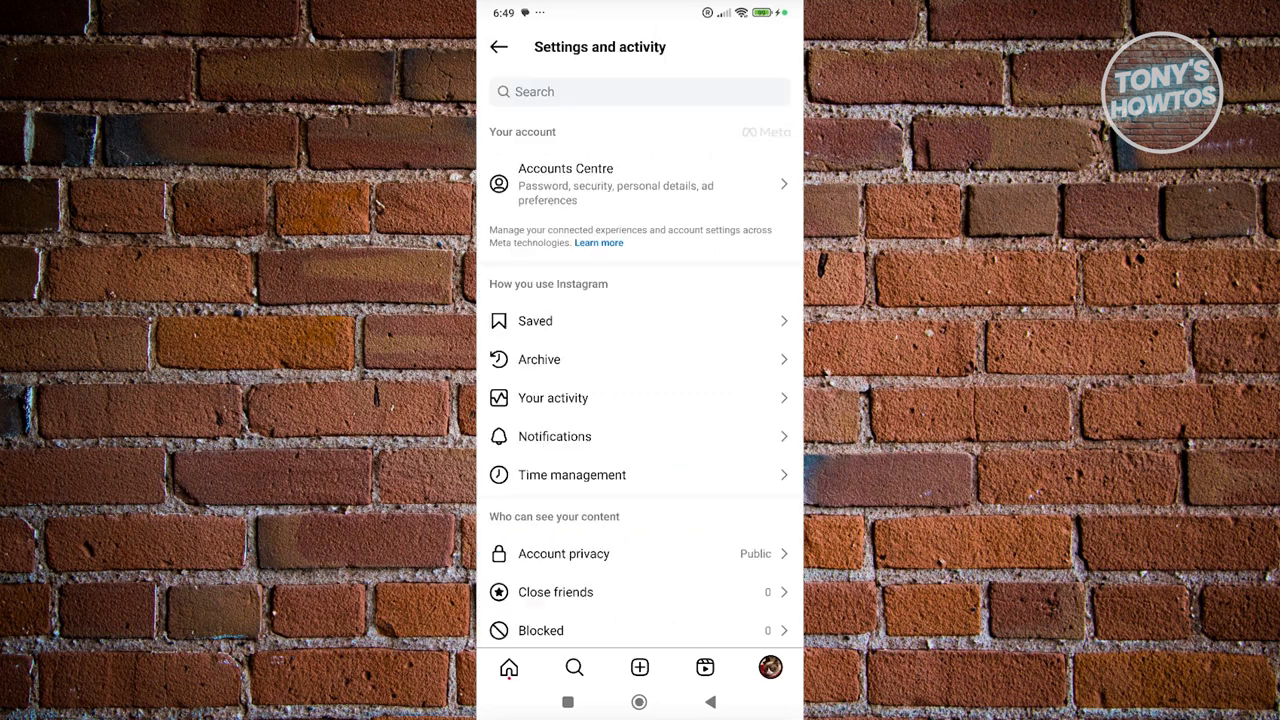
scroll("down", 3)
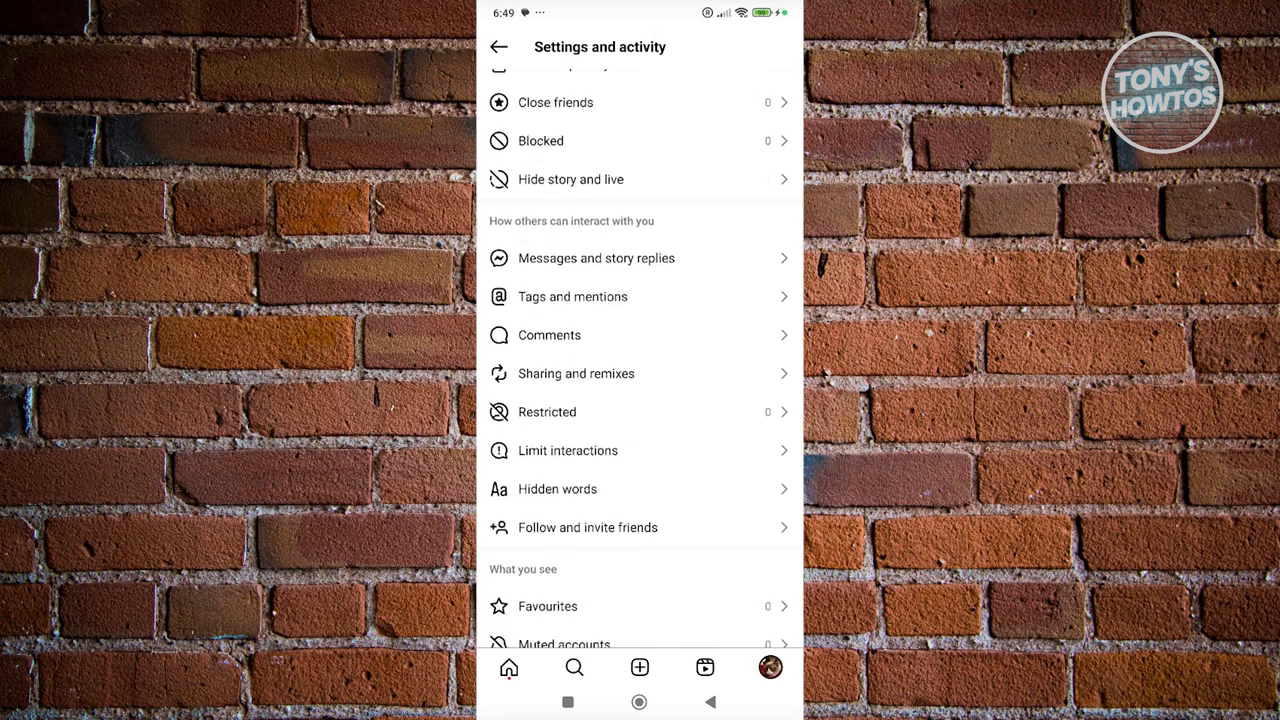
scroll("down", 3)
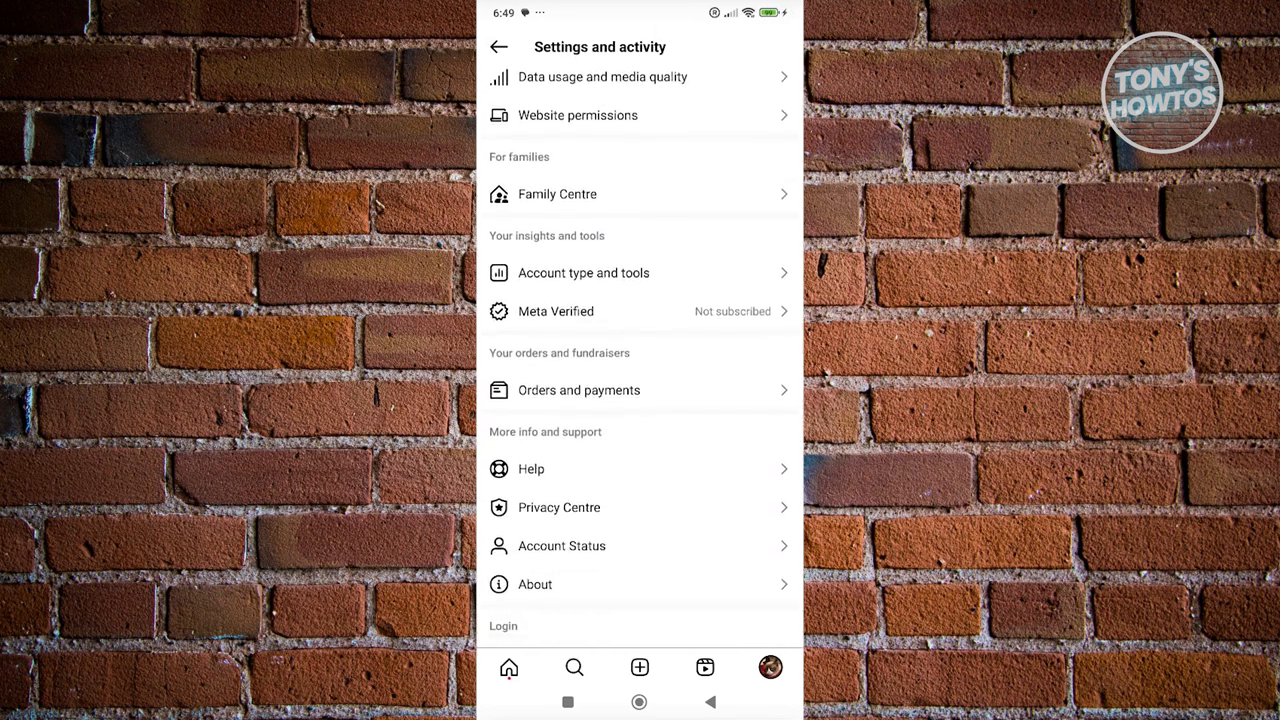
scroll("down", 3)
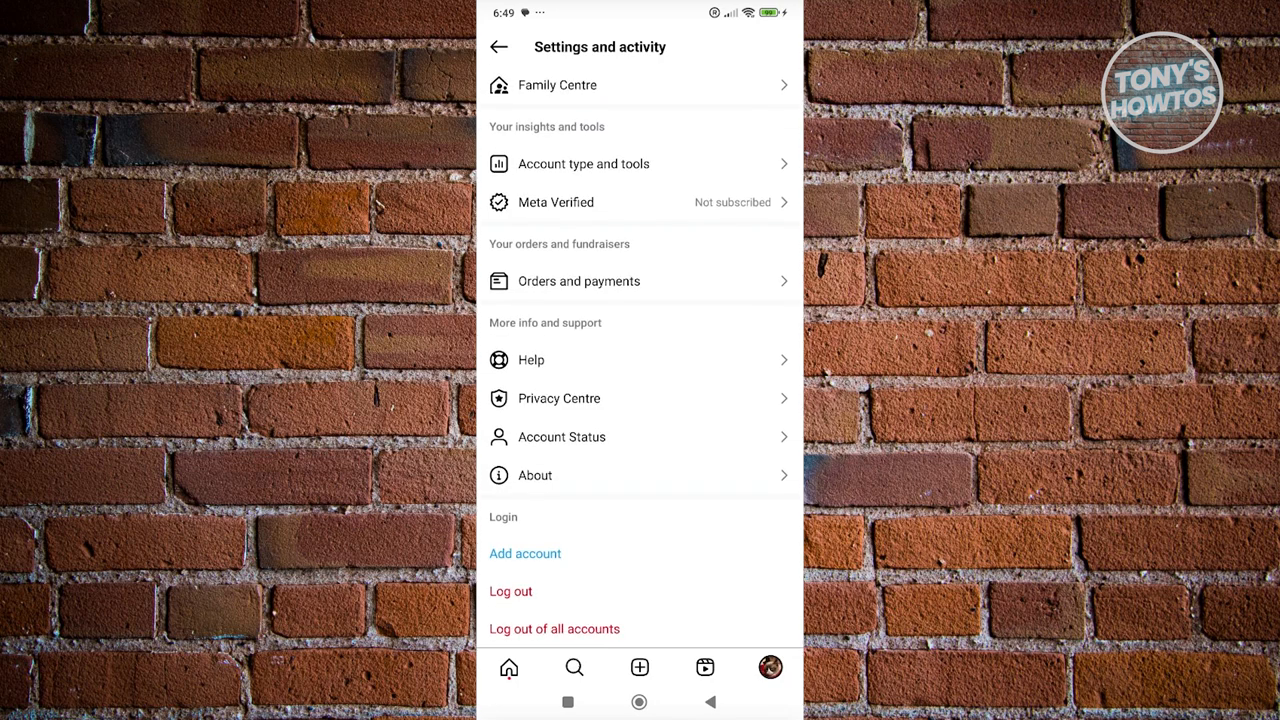
left_click(576, 280)
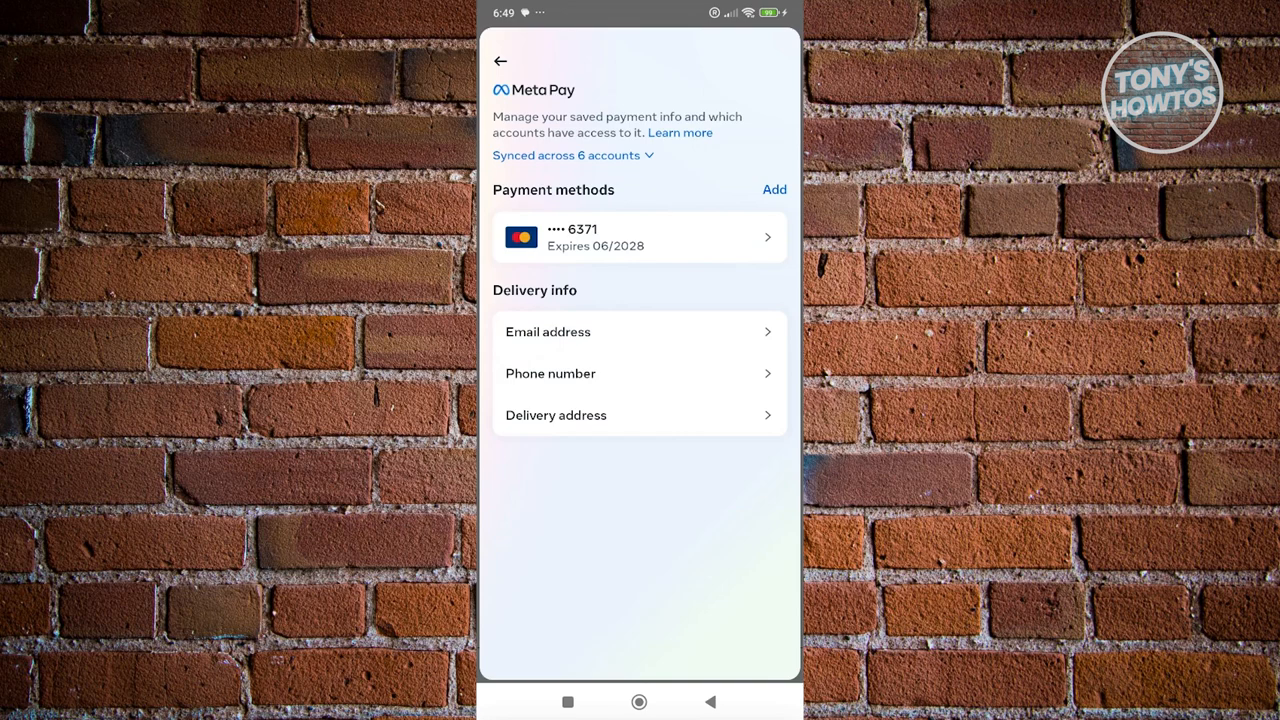
- Bring up the Edit card form for the card ending 6371, scrolled to the delete option
left_click(640, 236)
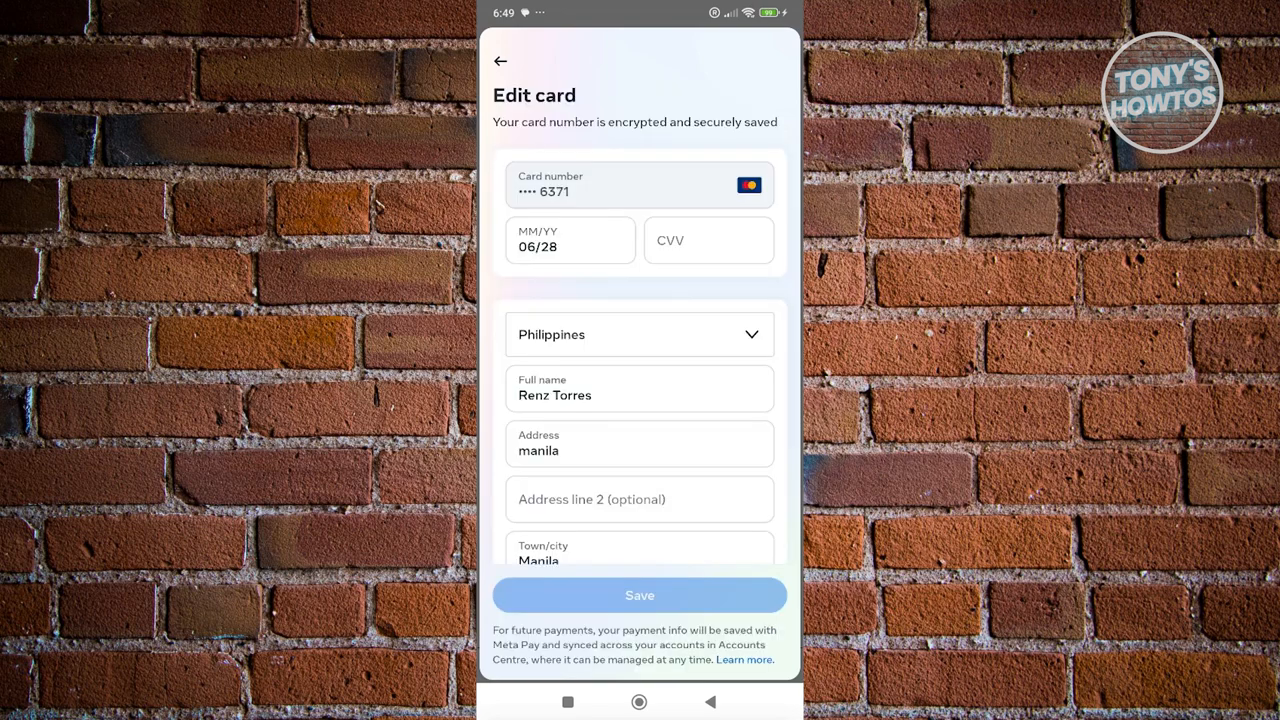
scroll("down", 3)
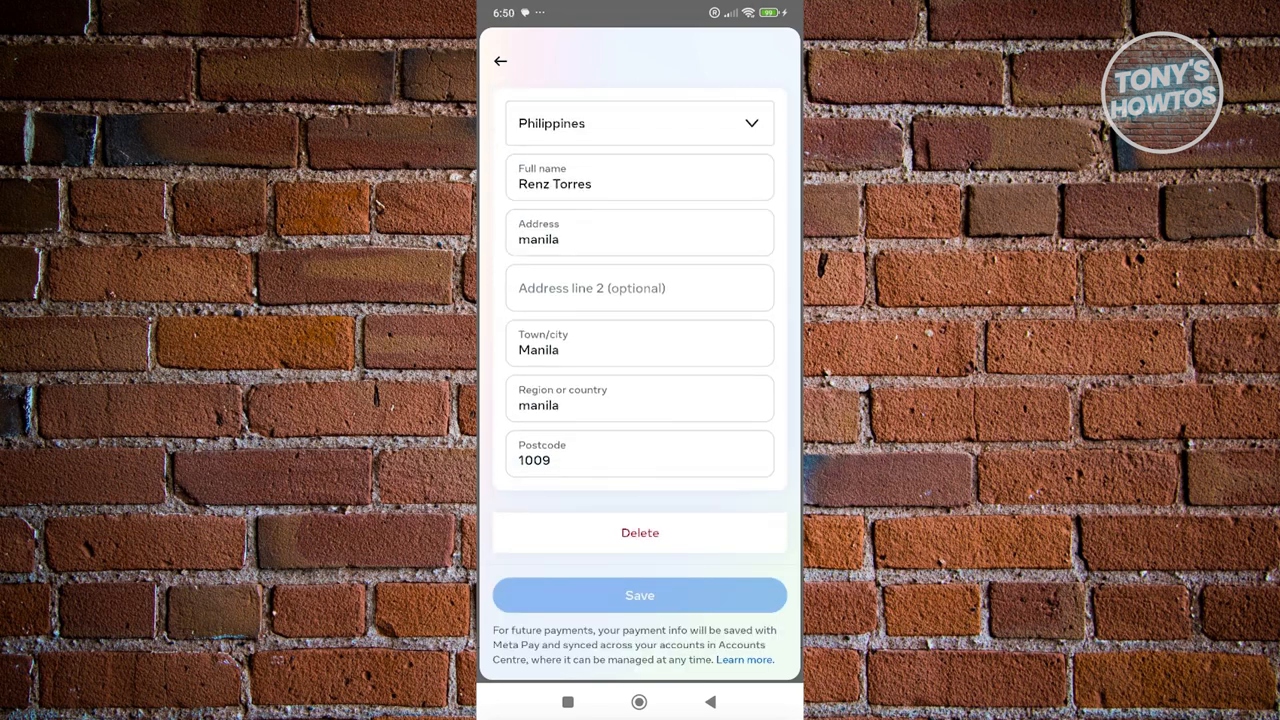
left_click(640, 596)
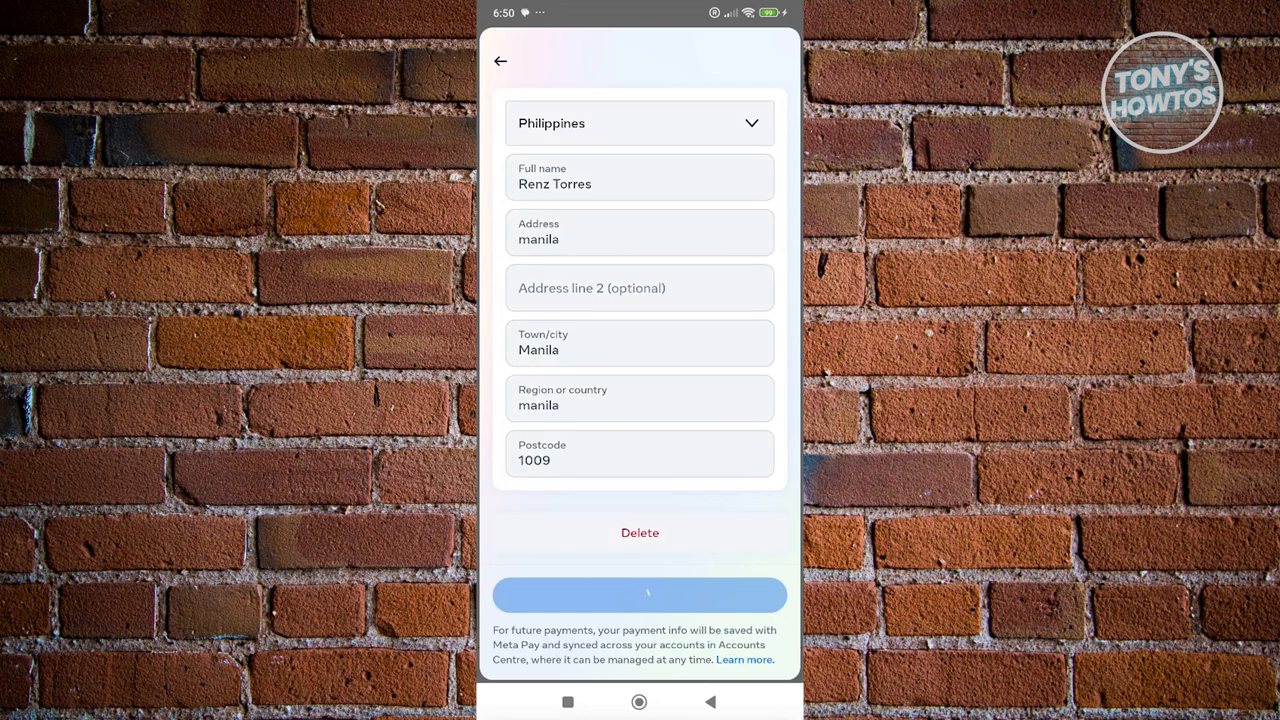
left_click(640, 594)
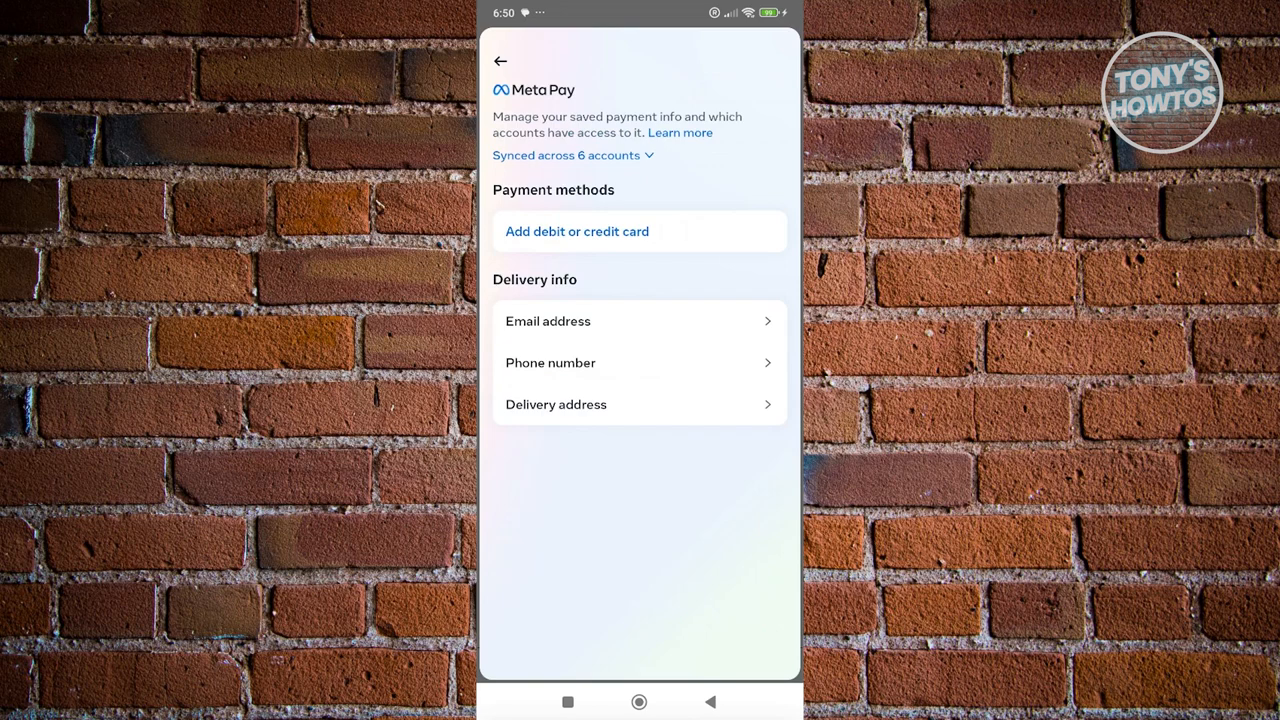